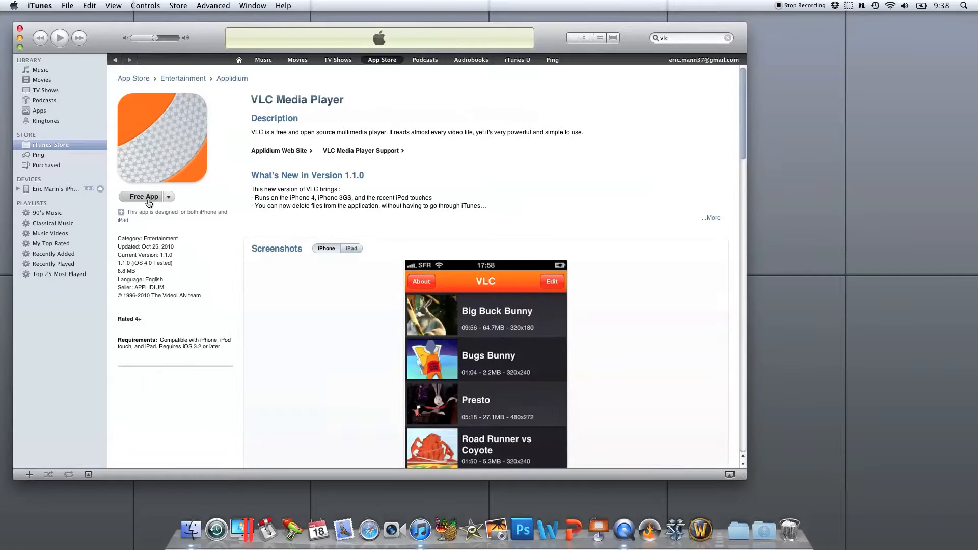
mouse_move(144, 197)
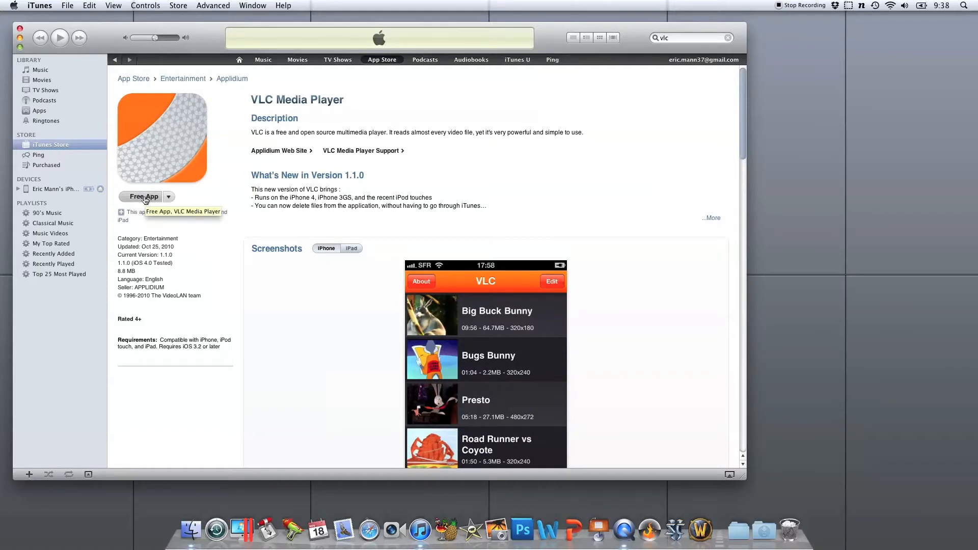
Select the connected iPhone under Devices and show its Apps sync page.
scroll(down, 3)
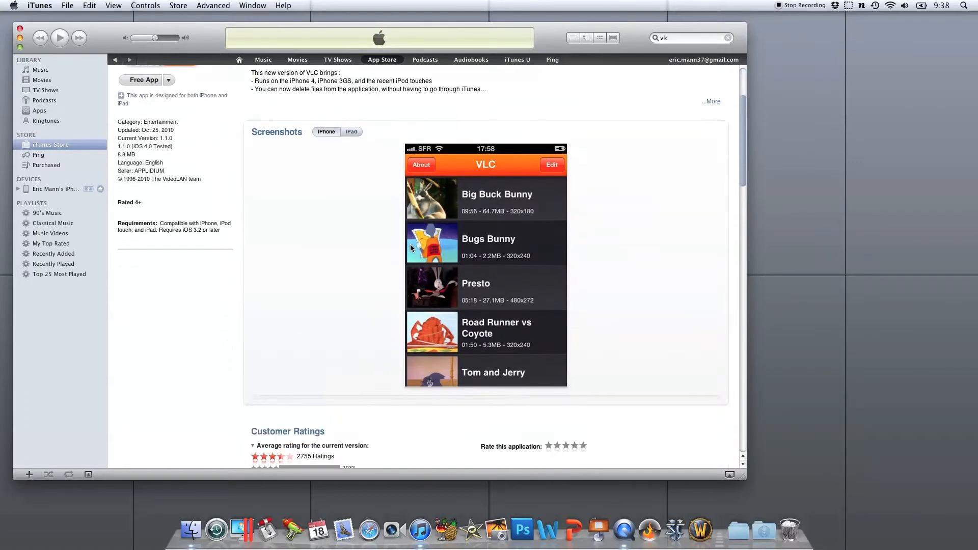
click(40, 110)
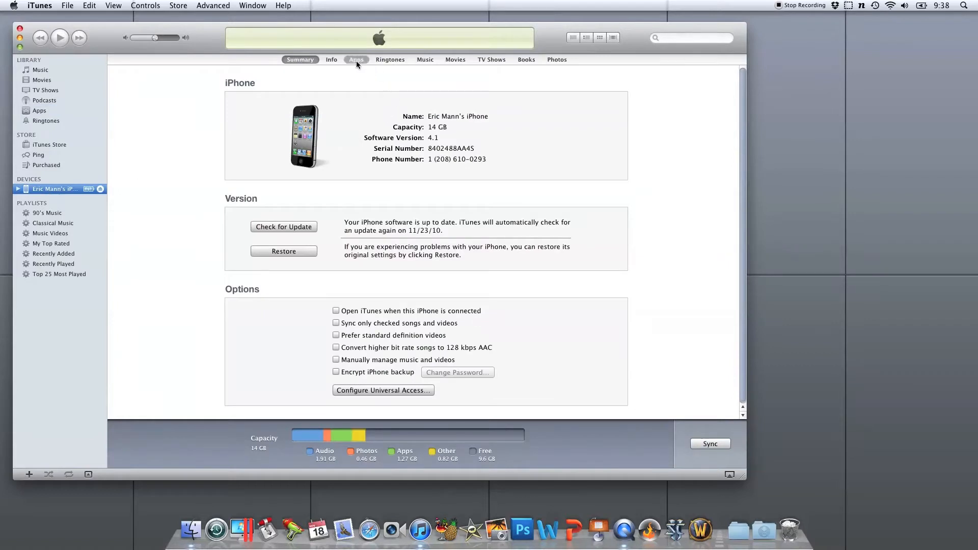
click(357, 59)
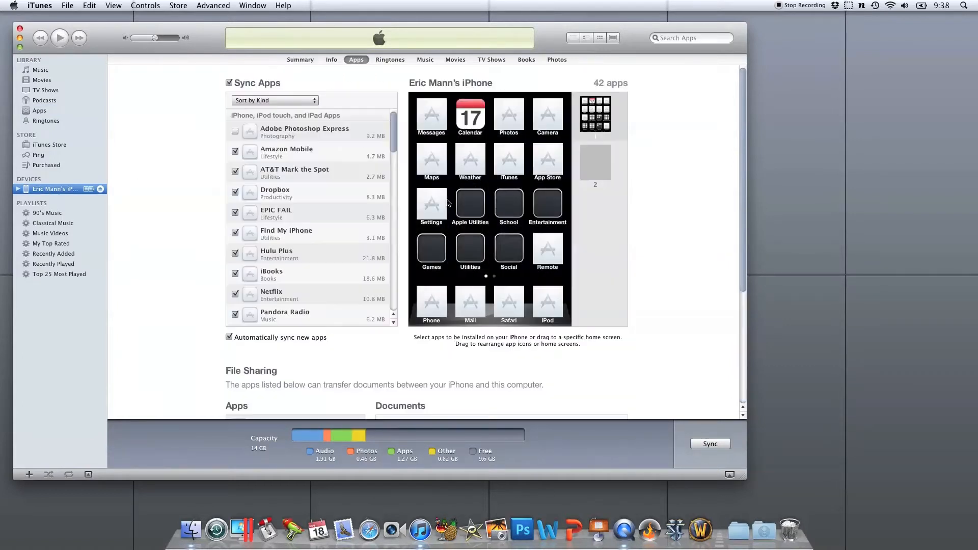
Choose VLC under File Sharing and start adding a document to it via Add...
scroll(down, 3)
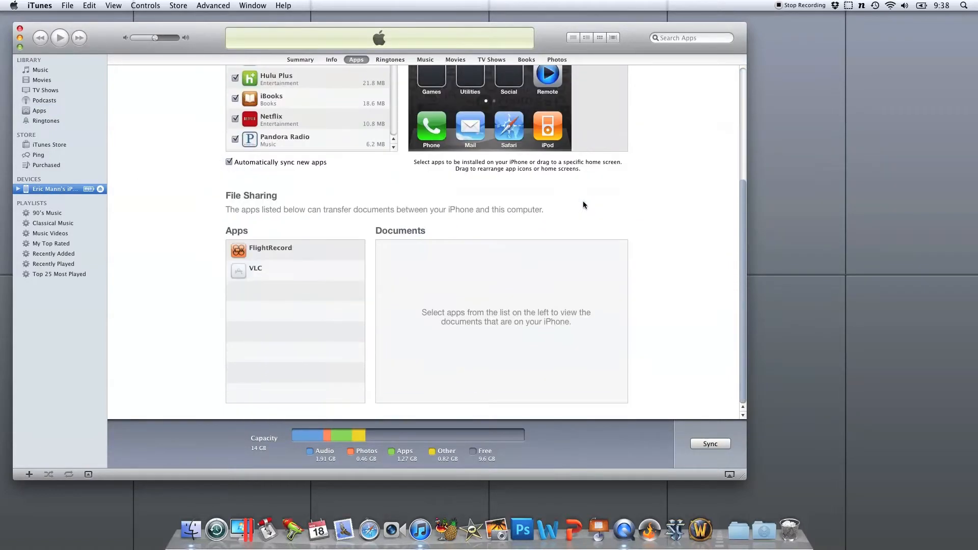
click(255, 268)
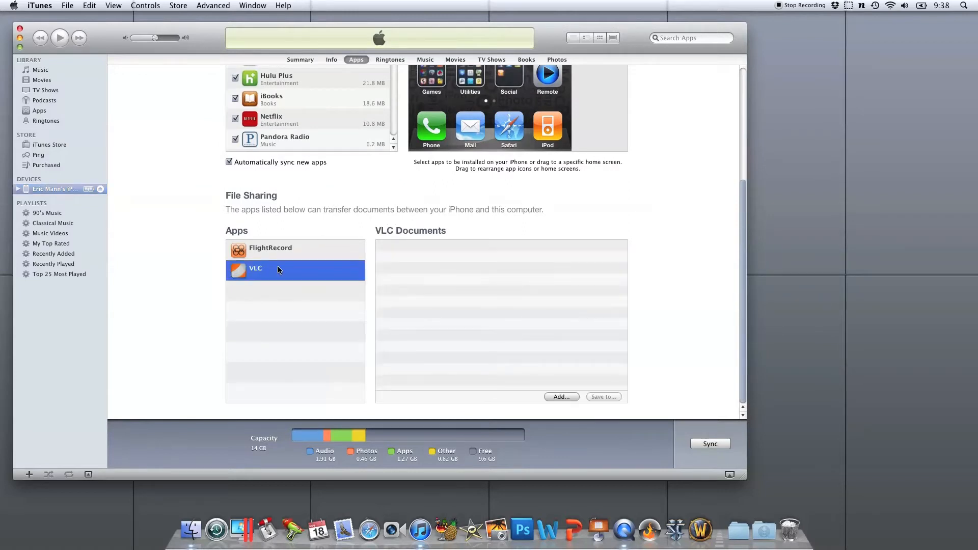
click(561, 396)
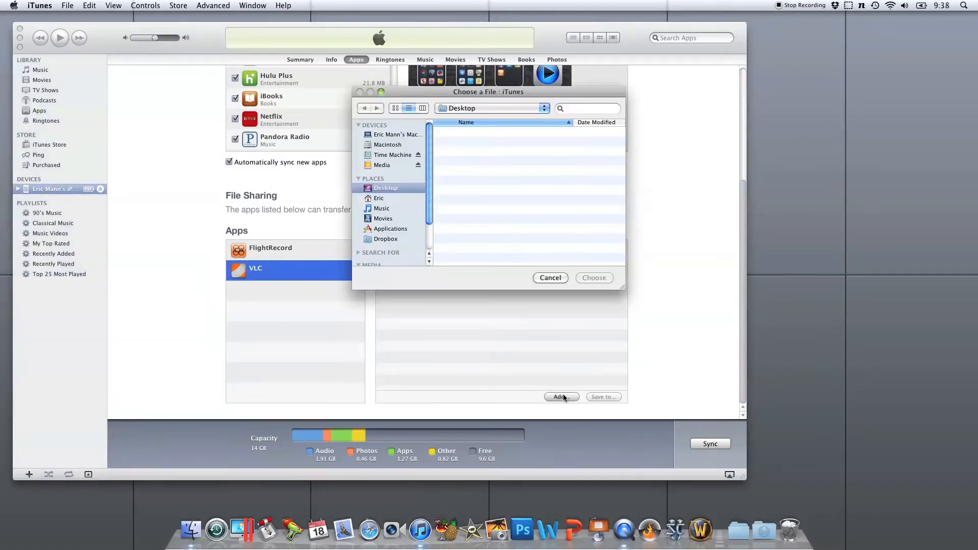